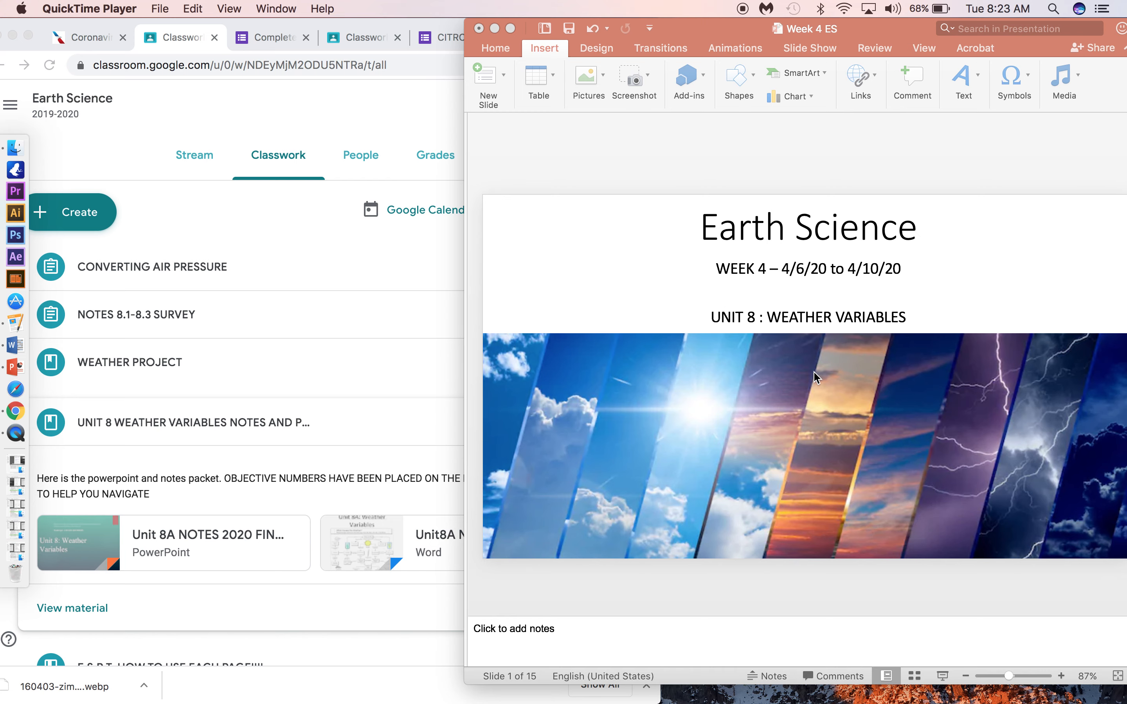
mouse_move(748, 125)
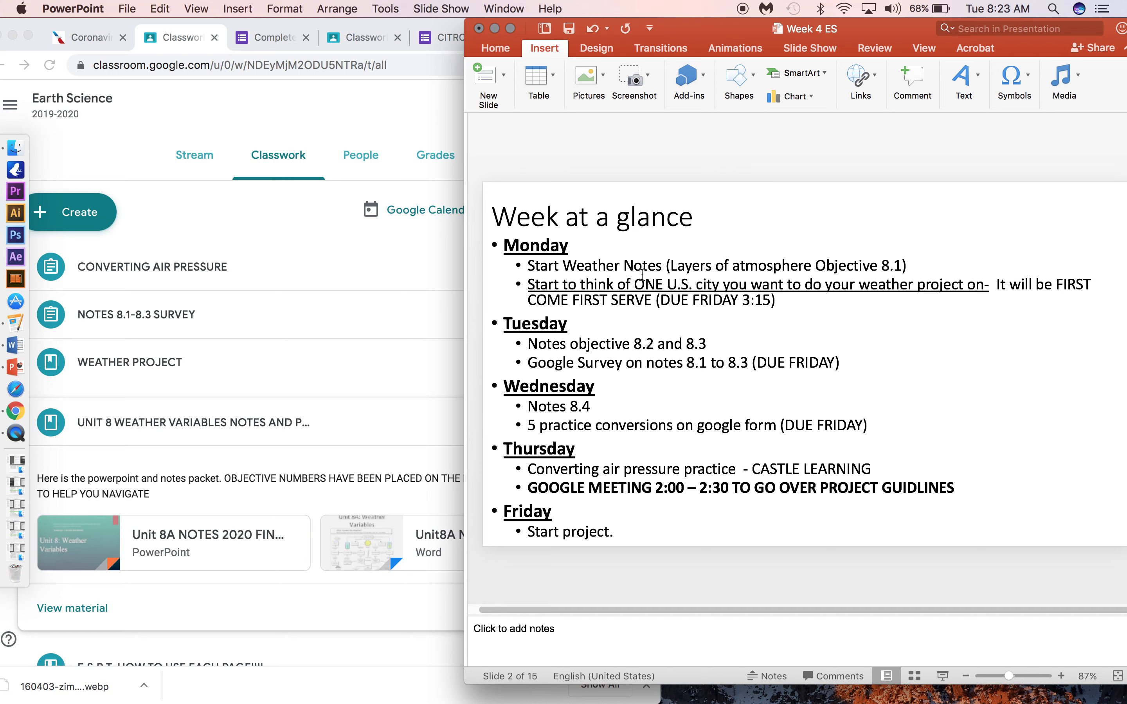
mouse_move(707, 312)
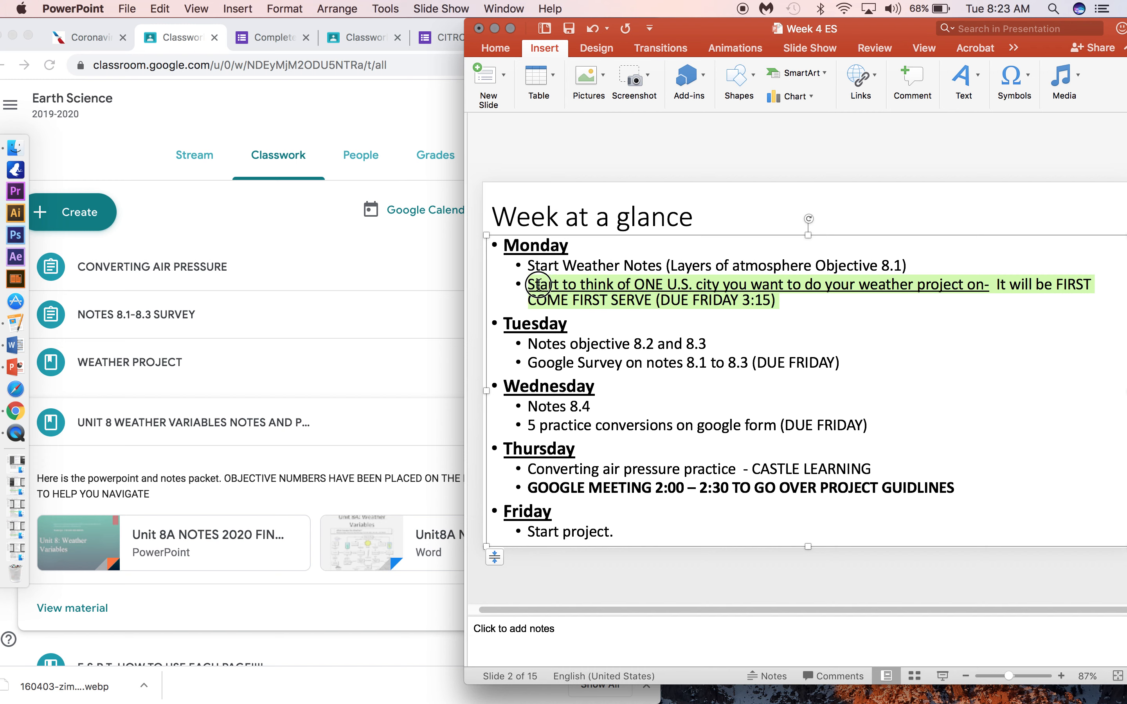
mouse_move(502, 450)
text(E)
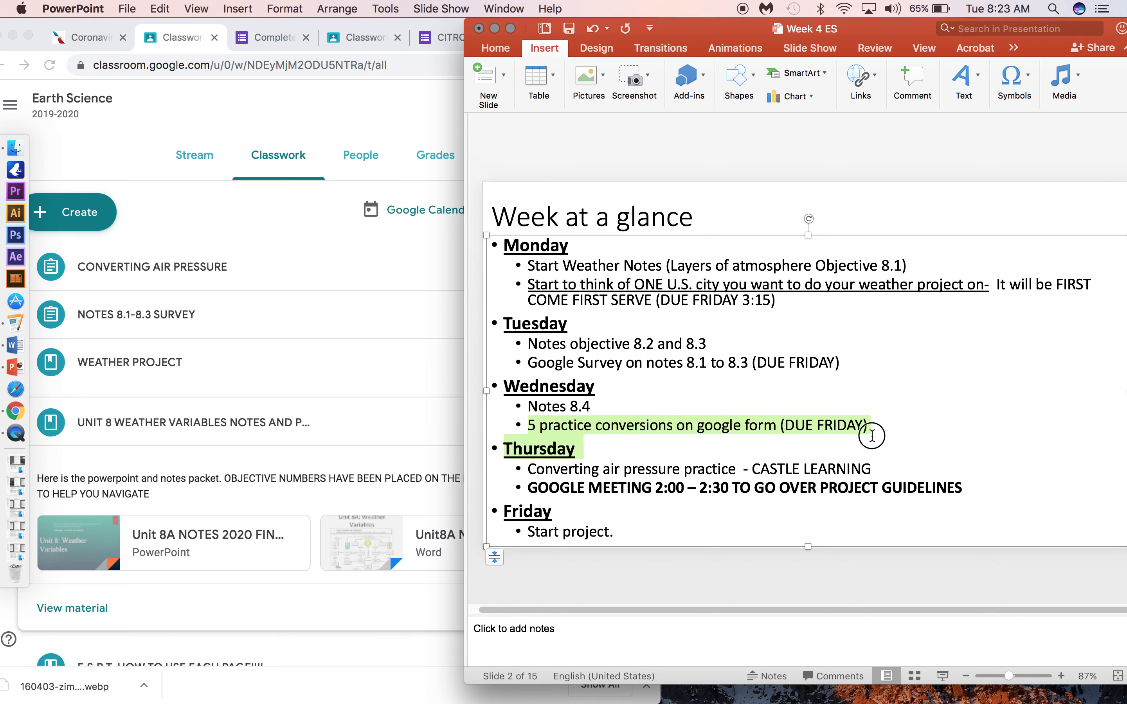
Expand the NOTES 8.1-8.3 SURVEY and CONVERTING AIR PRESSURE assignments on the Classwork page
click(175, 314)
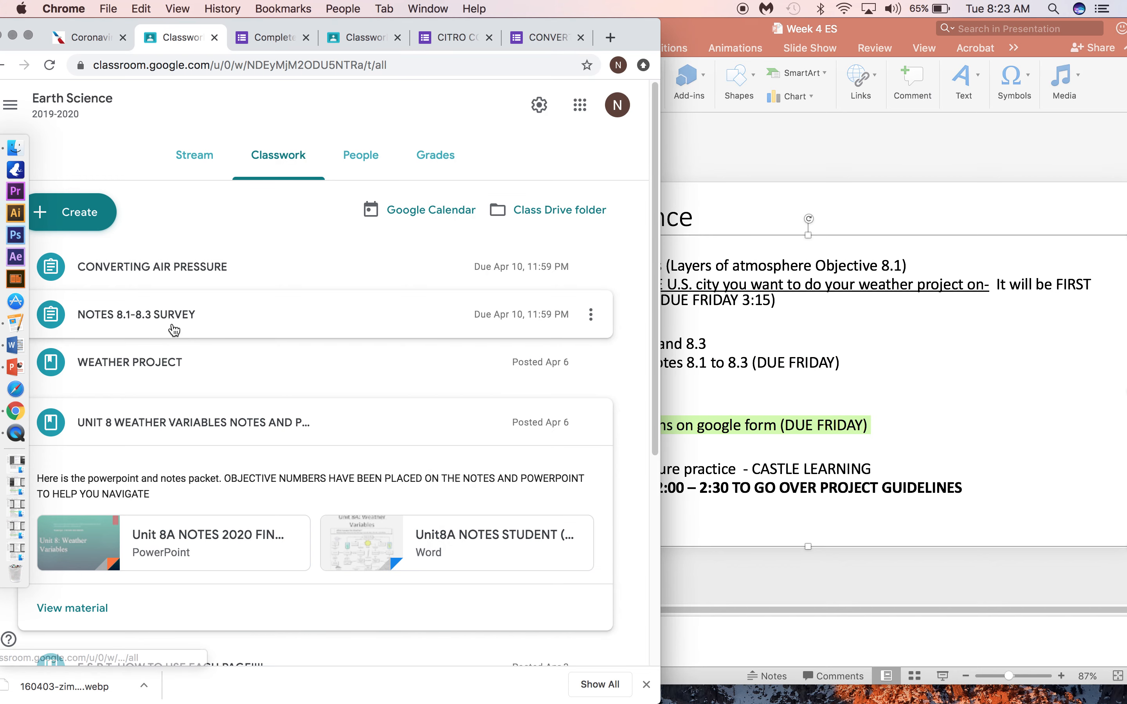
click(136, 314)
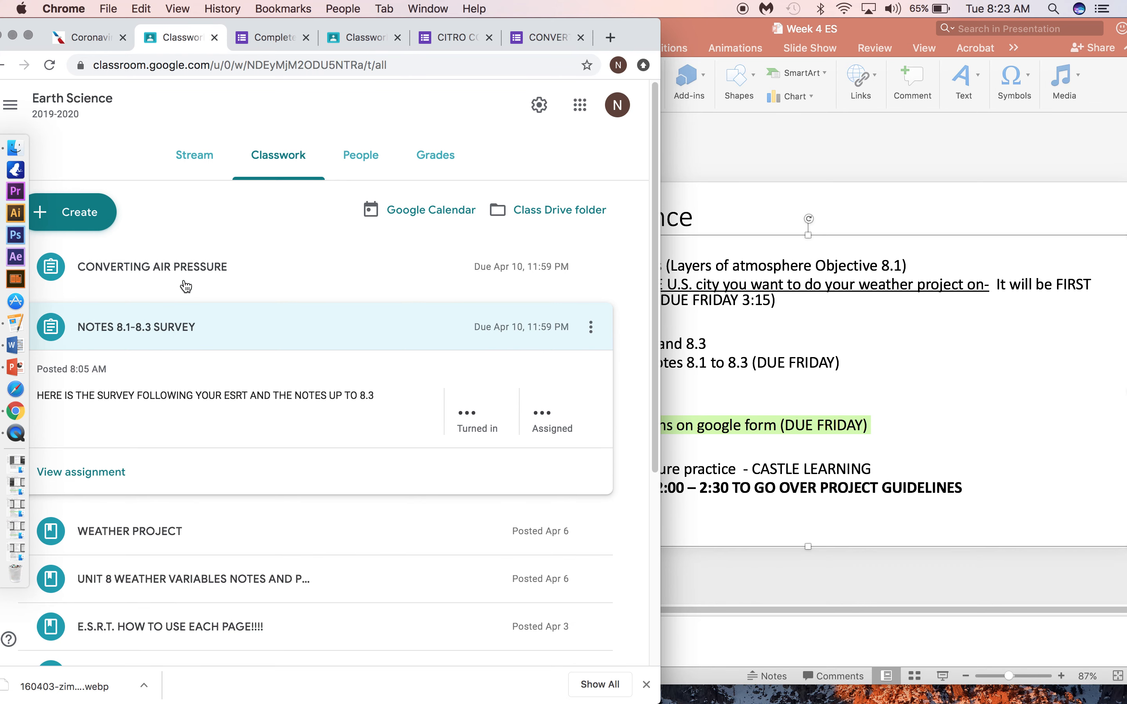
click(151, 266)
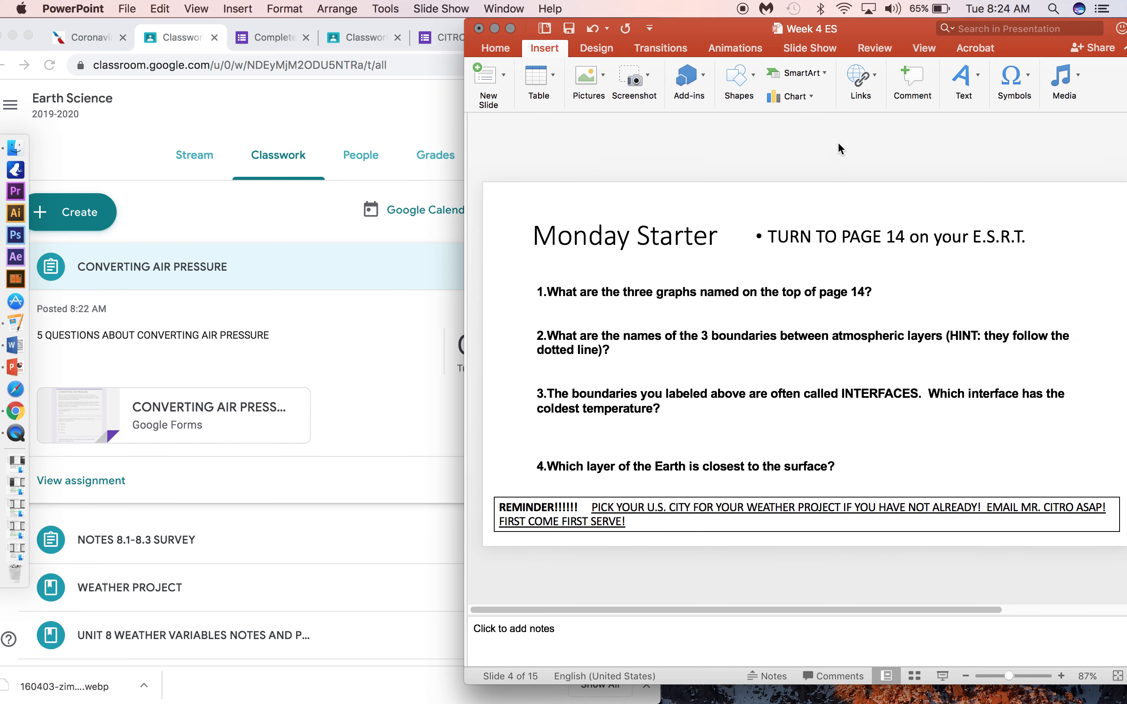
mouse_move(806, 295)
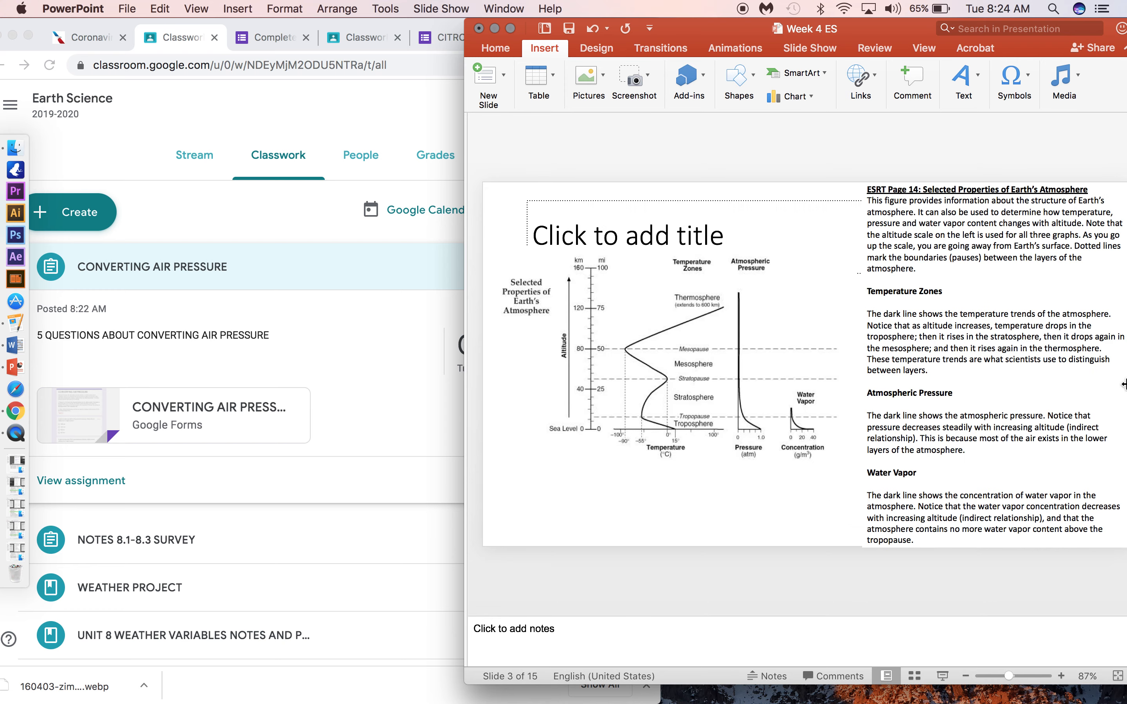
Review the ESRT page 14 slide text, then select the Monday Starter questions block
double_click(903, 291)
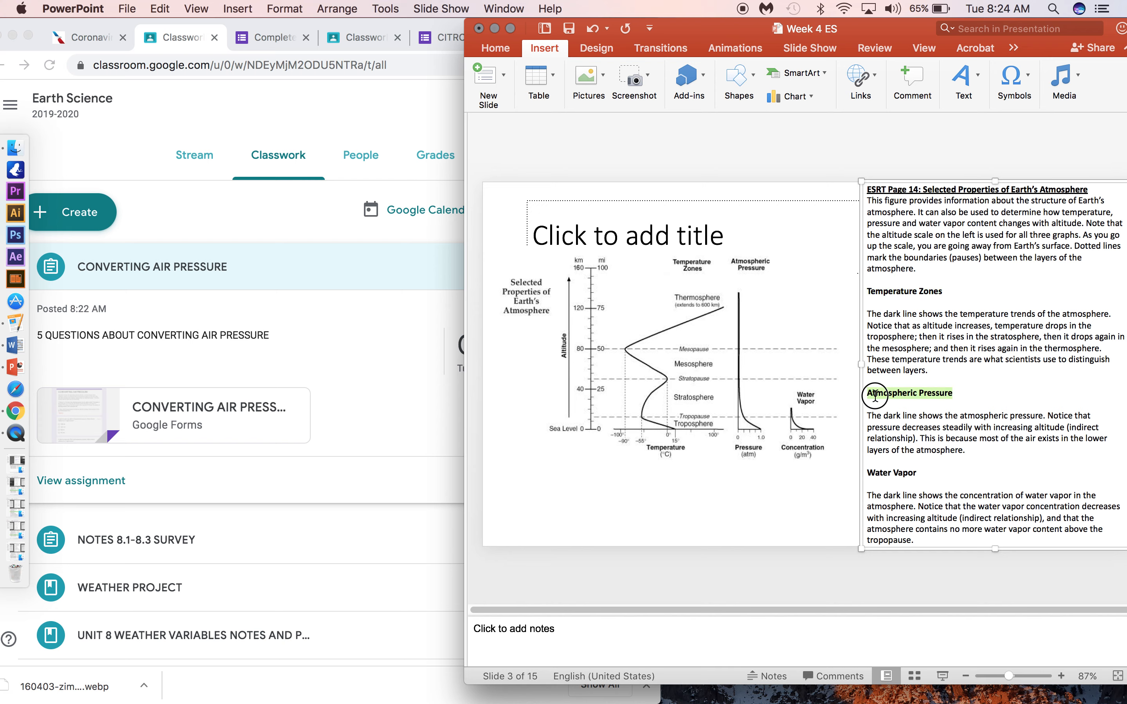
mouse_move(928, 470)
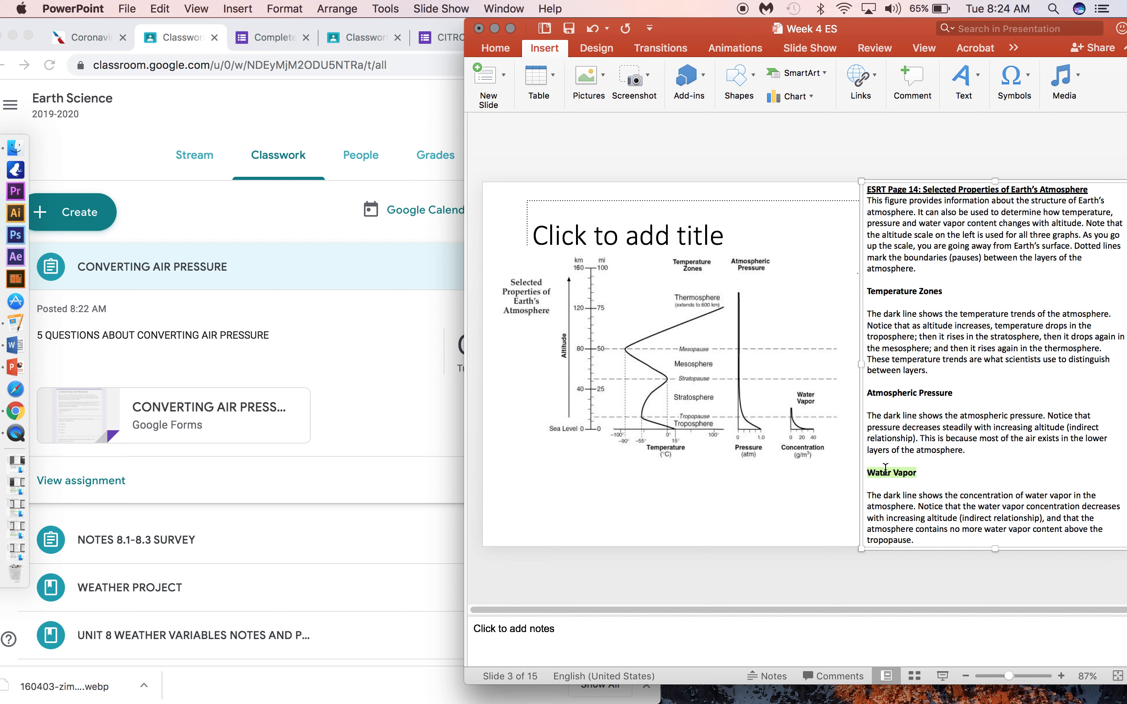
mouse_move(727, 318)
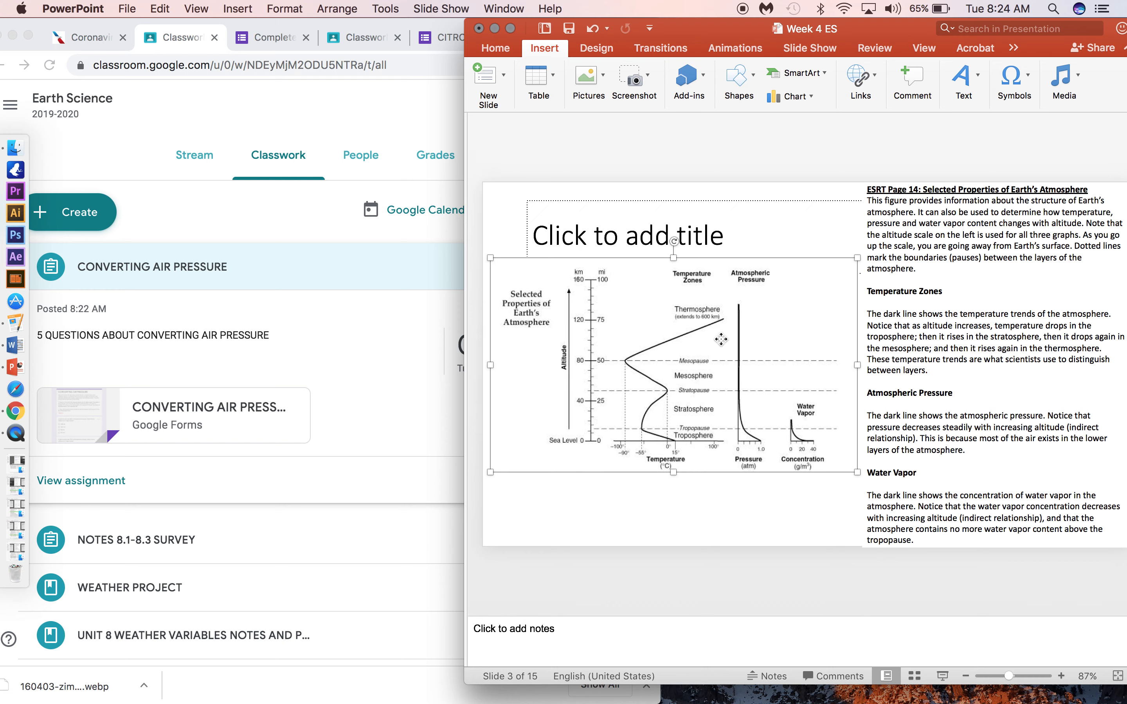
mouse_move(822, 472)
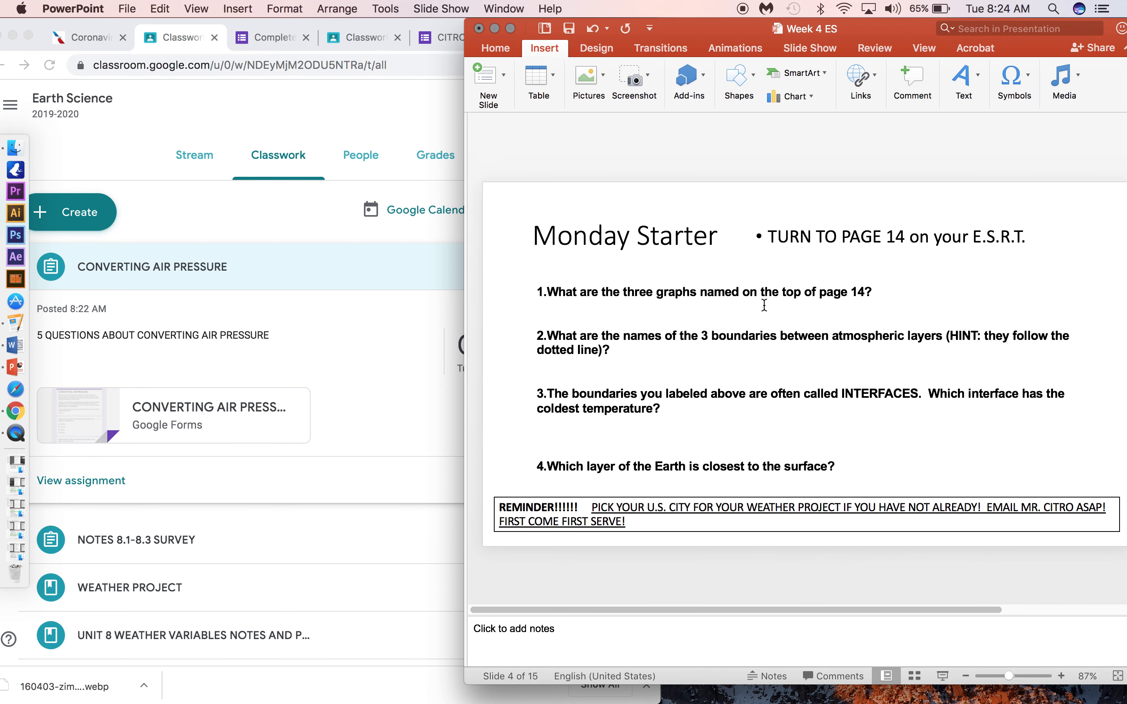
mouse_move(752, 374)
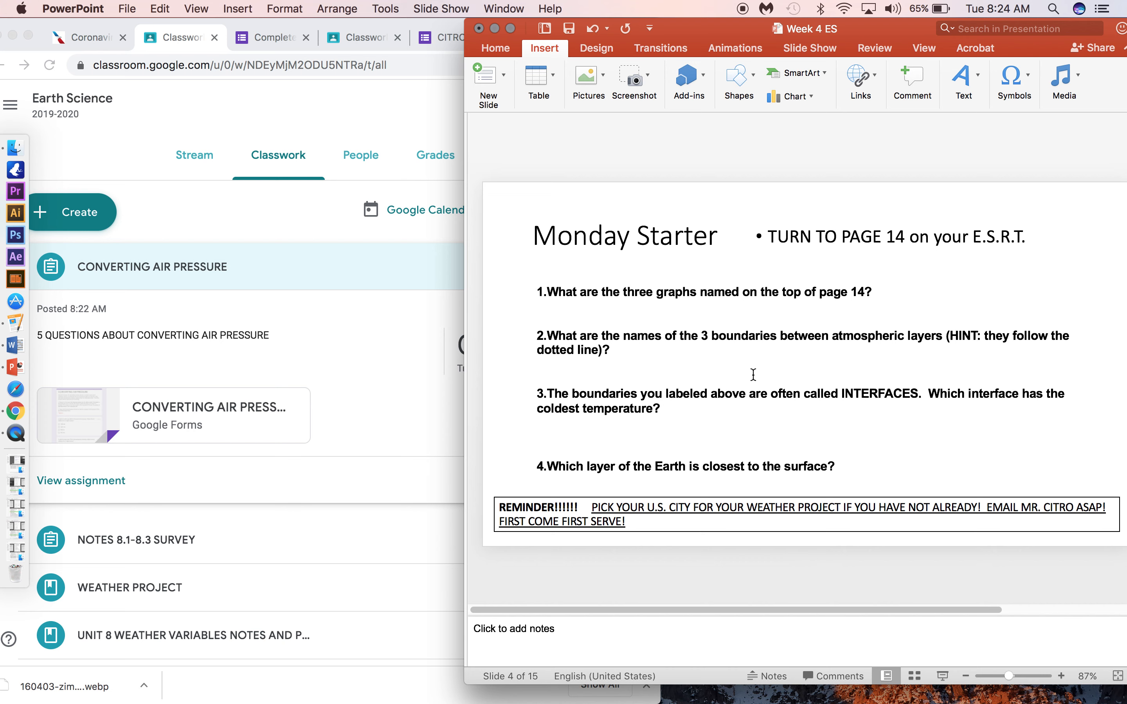
click(725, 353)
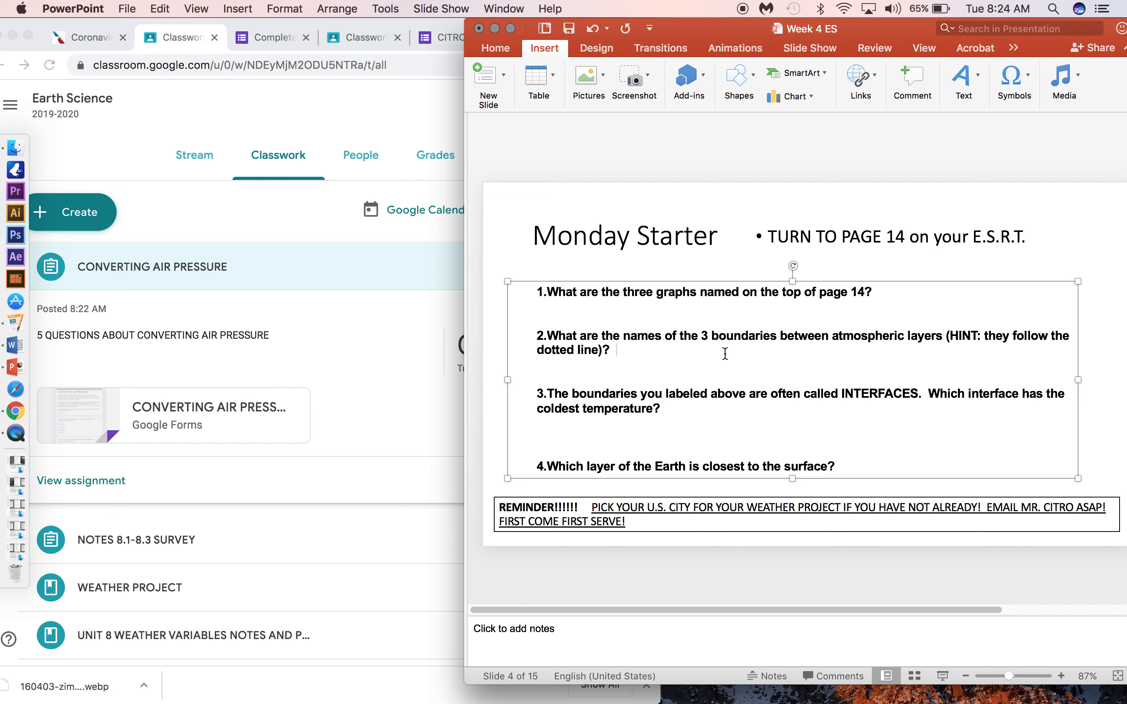
Return to the ESRT page 14 atmosphere graph slide
click(677, 149)
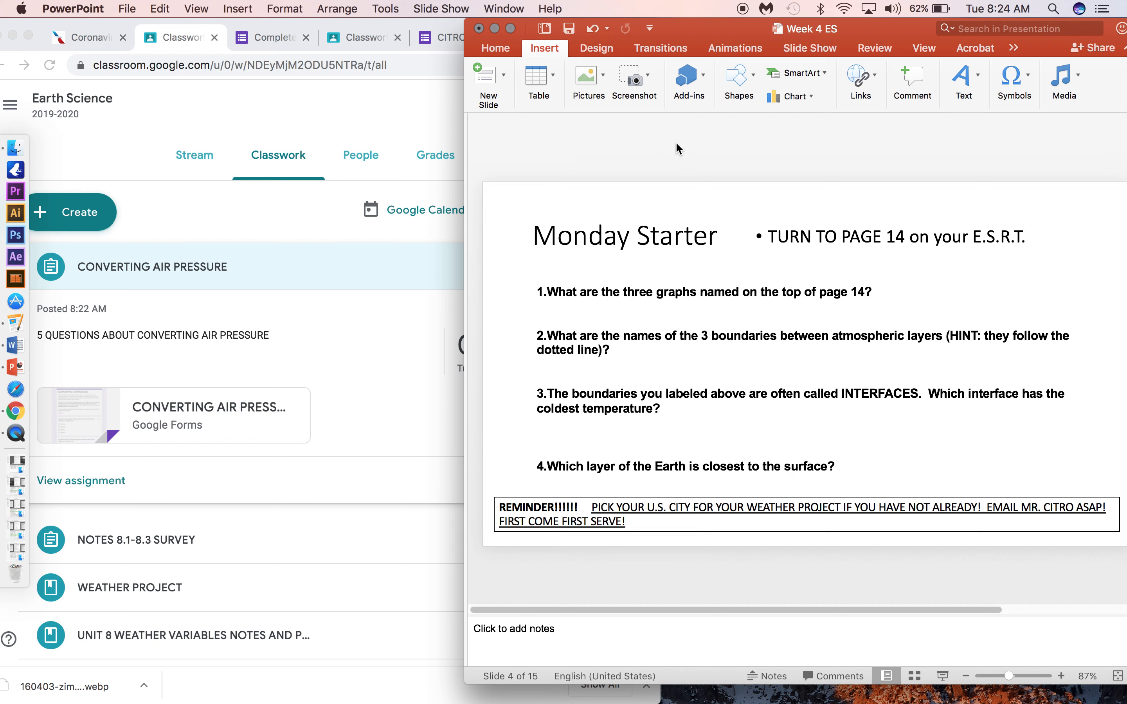
mouse_move(655, 439)
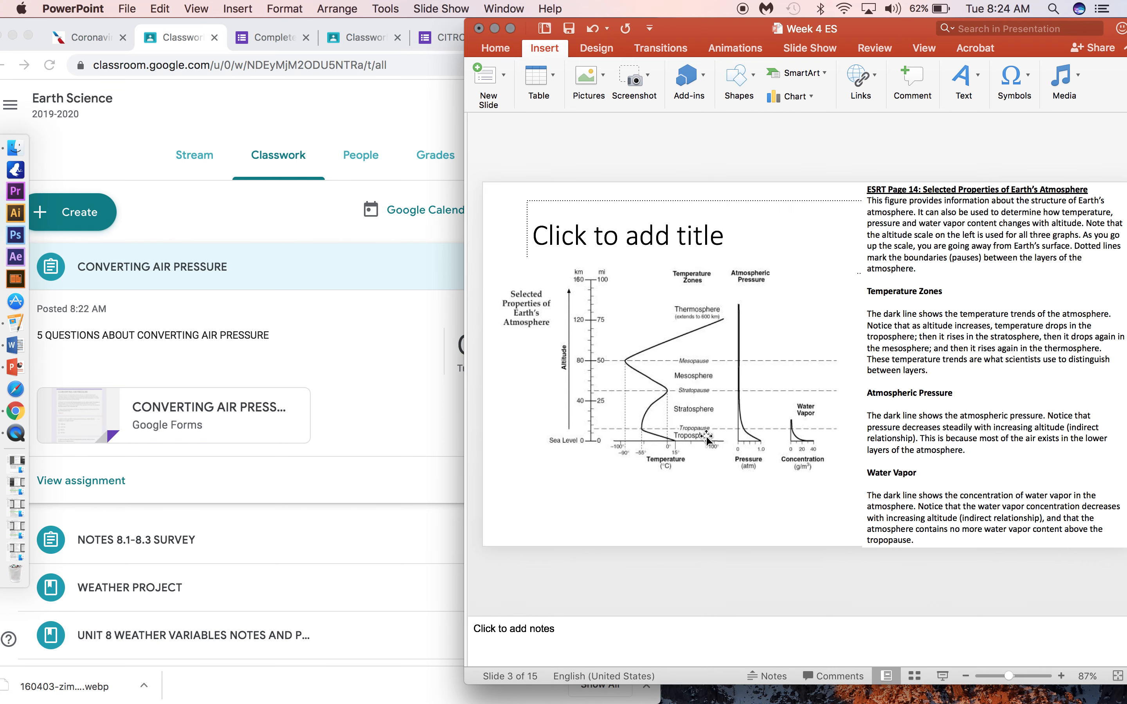
mouse_move(758, 460)
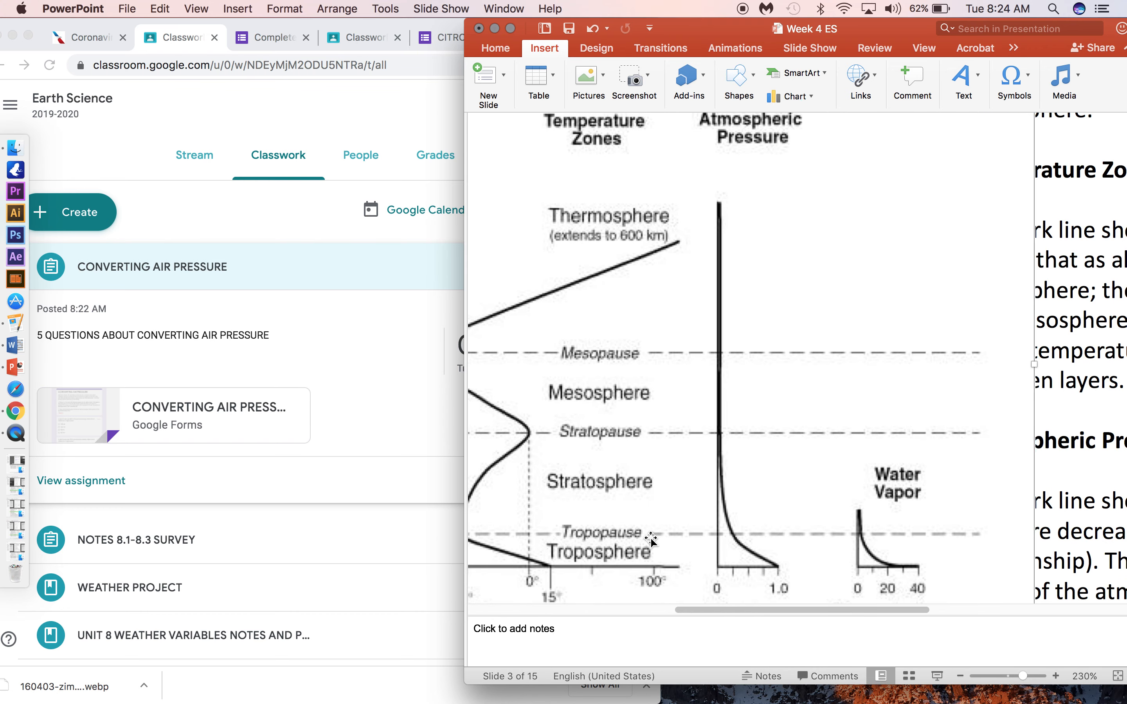
mouse_move(573, 353)
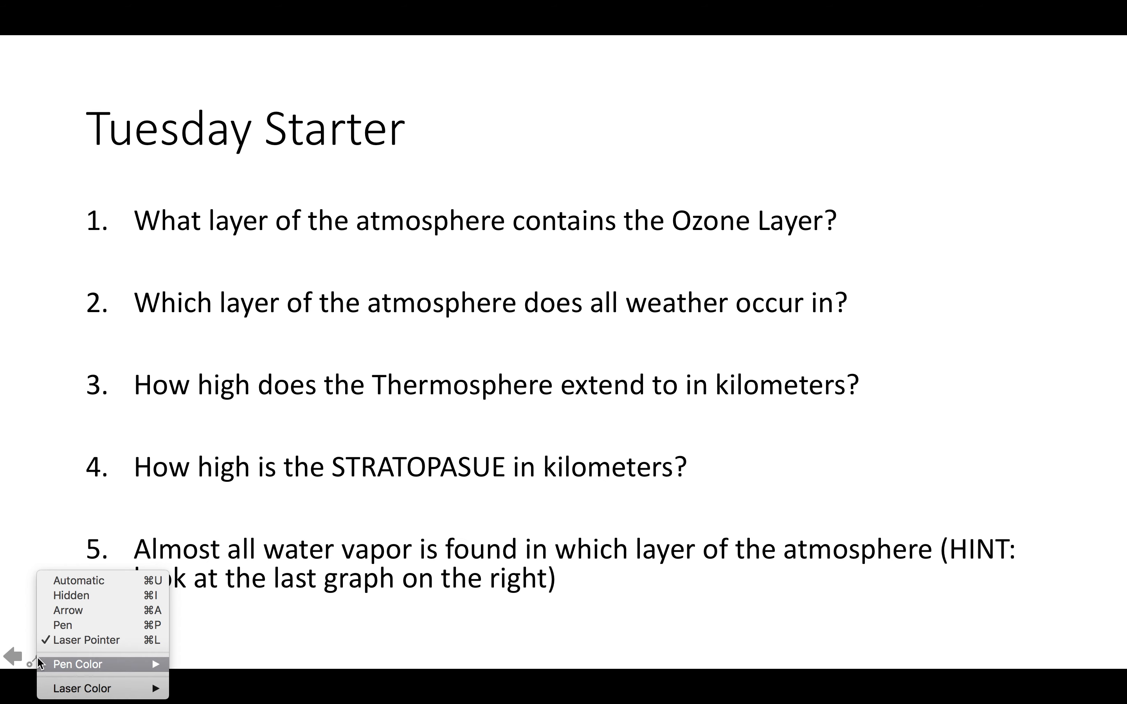
Choose a blue pen ink colour and handwrite the Tuesday Starter answers
click(76, 664)
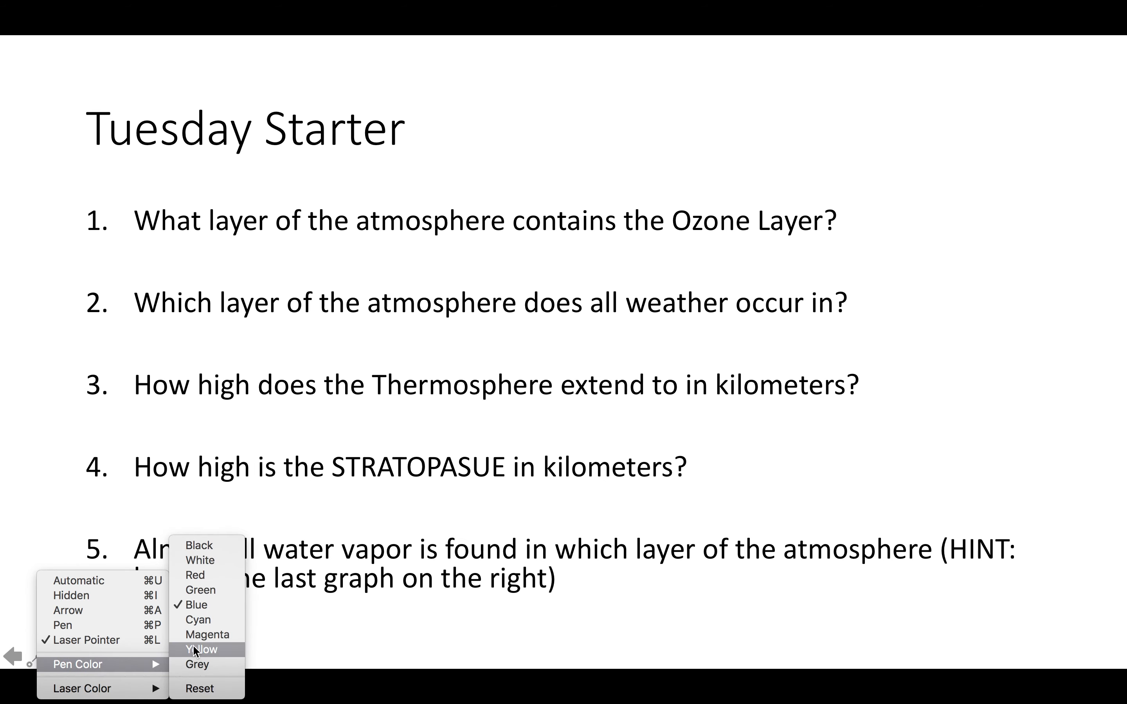
click(200, 650)
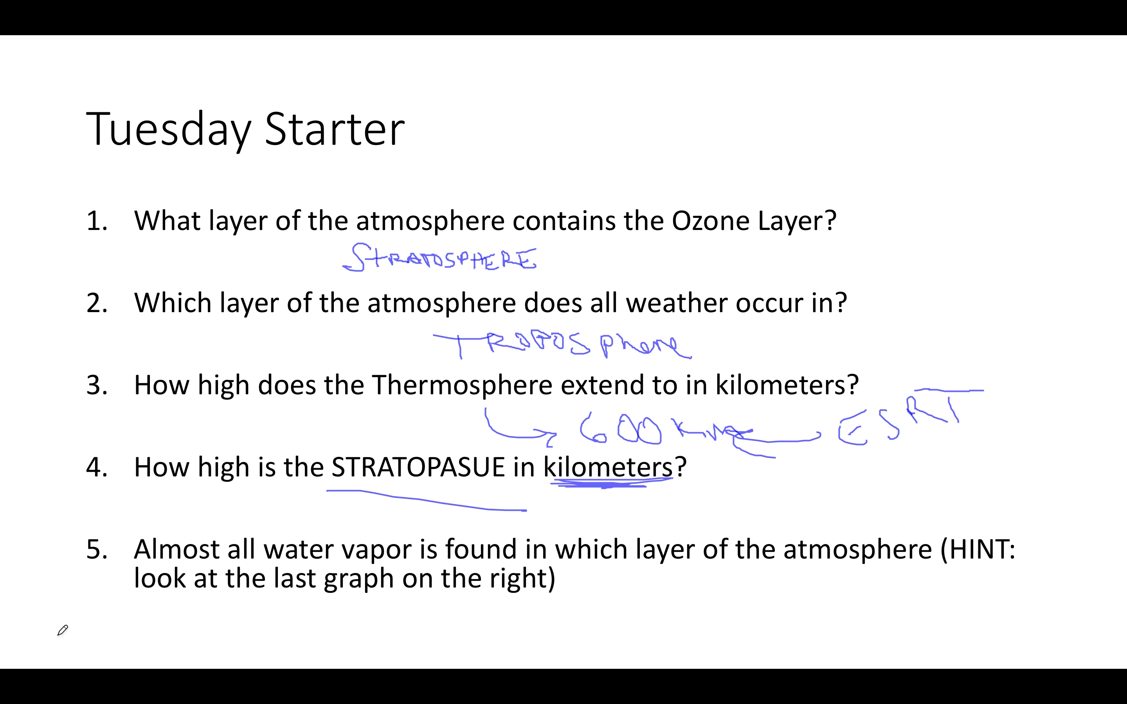
click(82, 664)
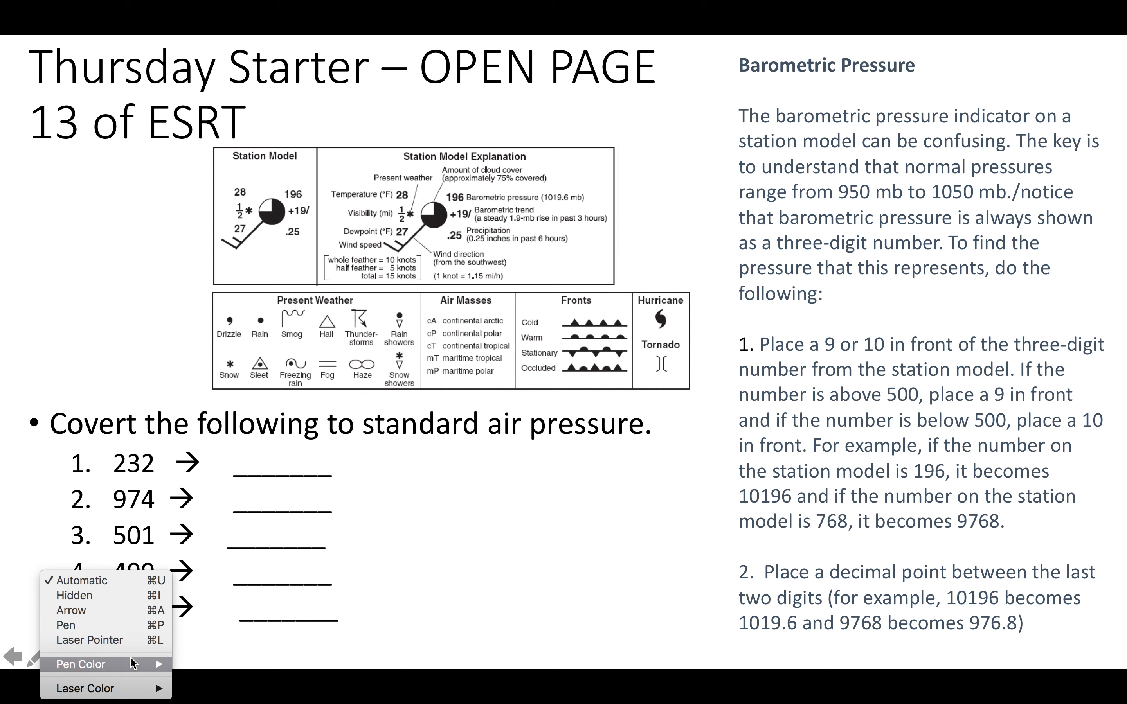
mouse_move(585, 230)
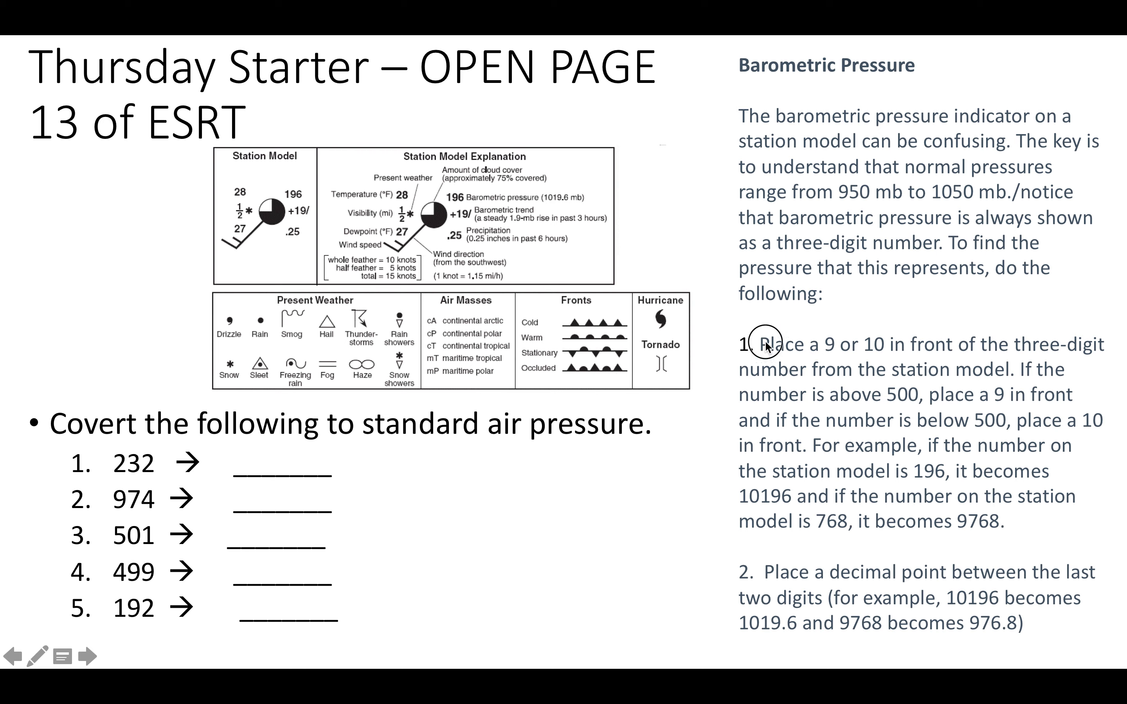
mouse_move(804, 194)
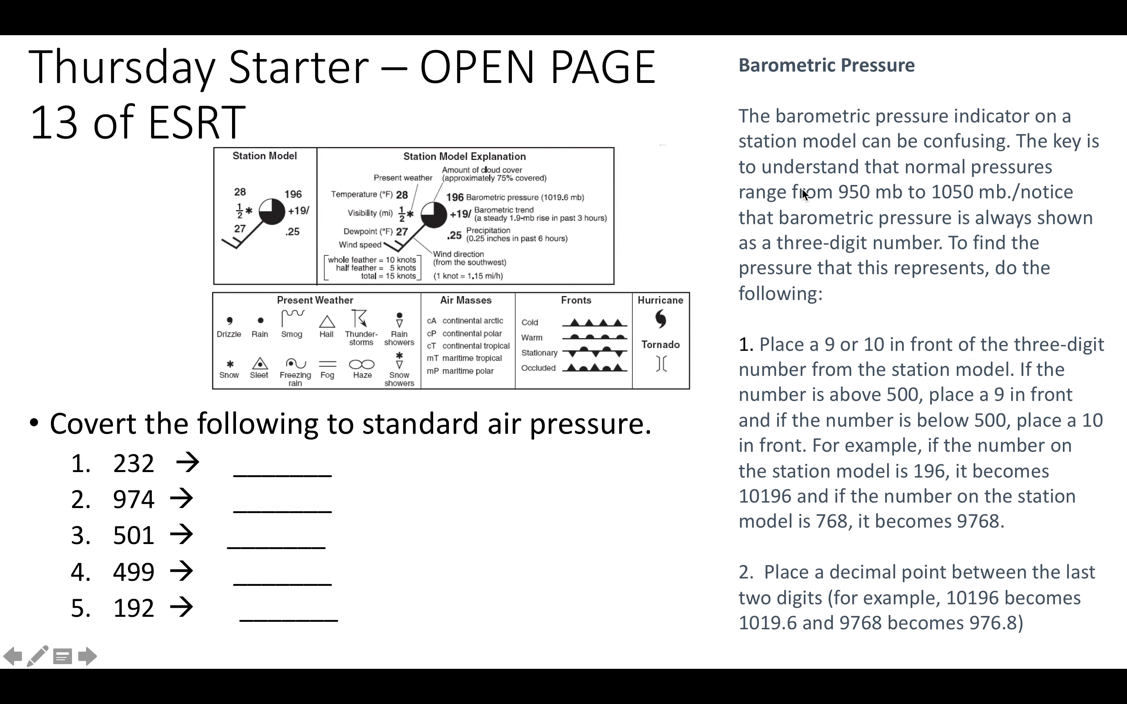
mouse_move(663, 202)
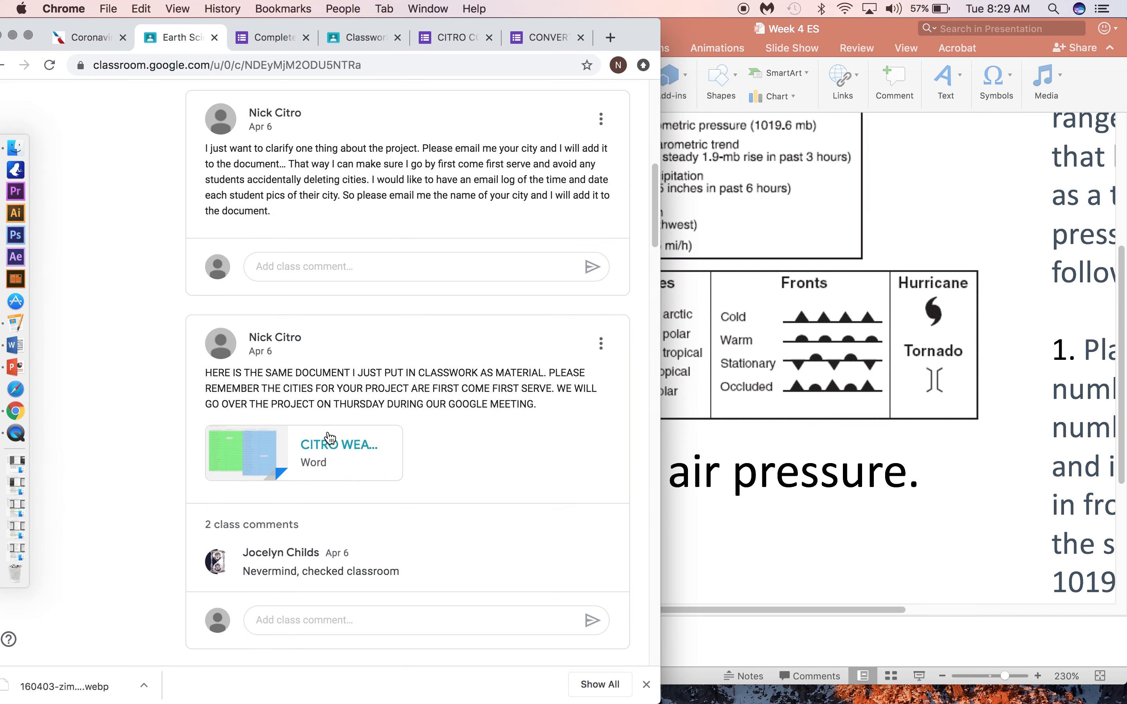
Scroll the Earth Science class stream back up to its banner
click(303, 453)
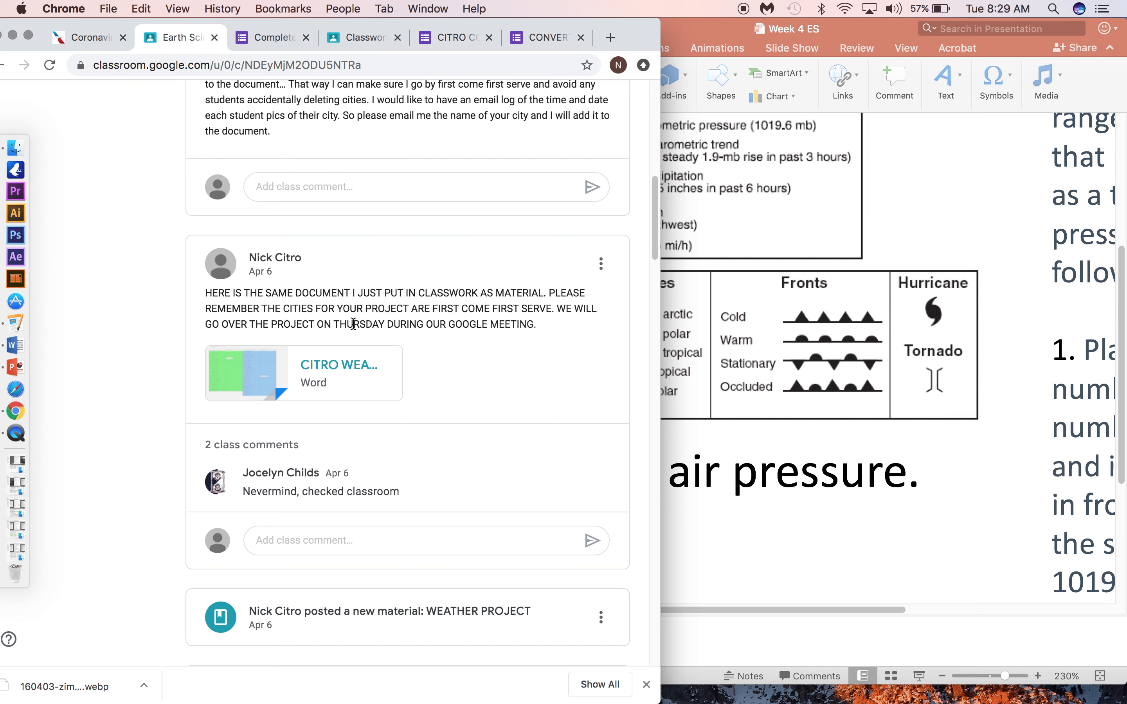
scroll(up, 3)
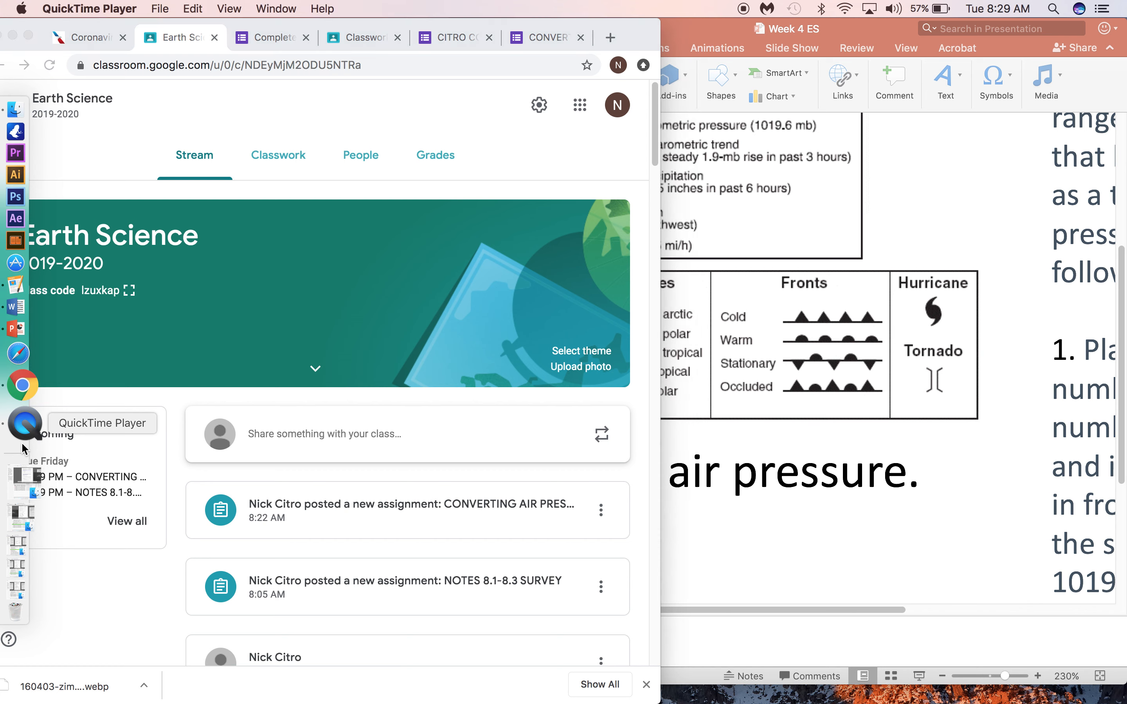
mouse_move(176, 22)
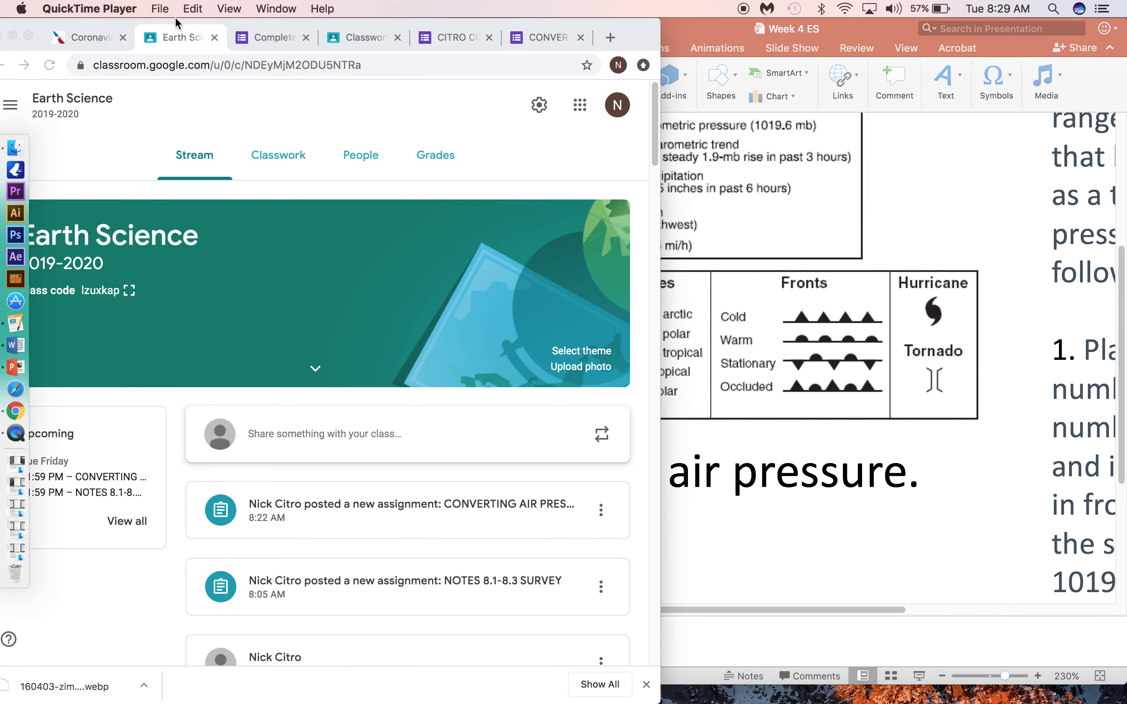
mouse_move(163, 10)
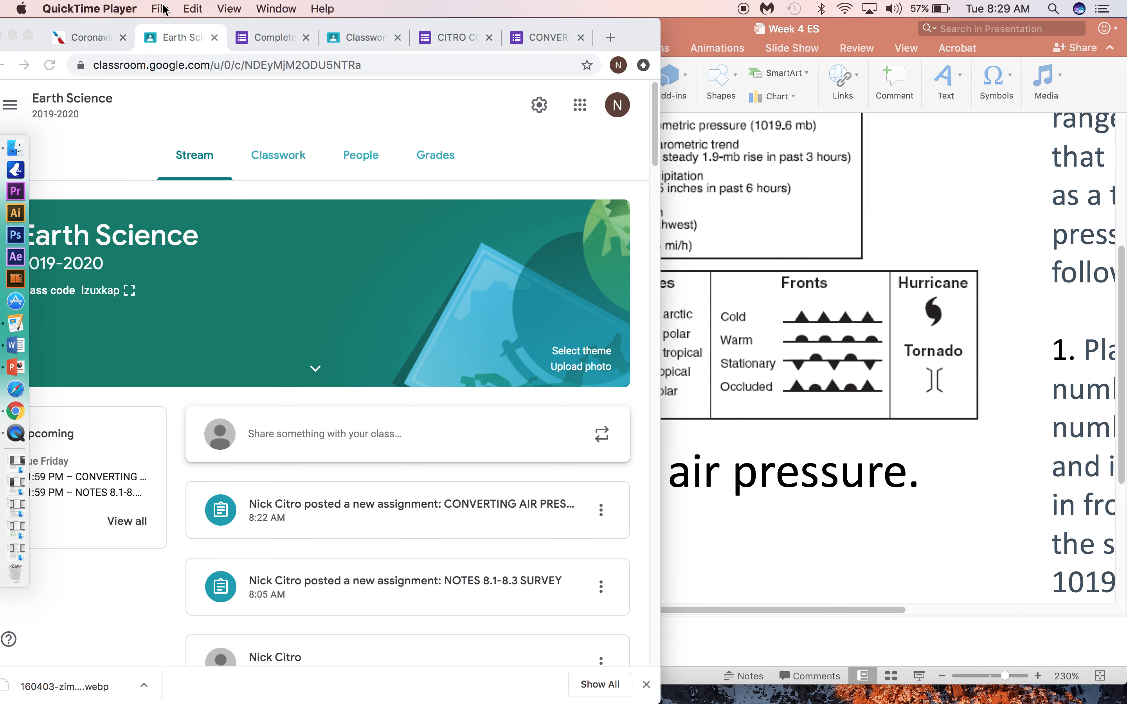